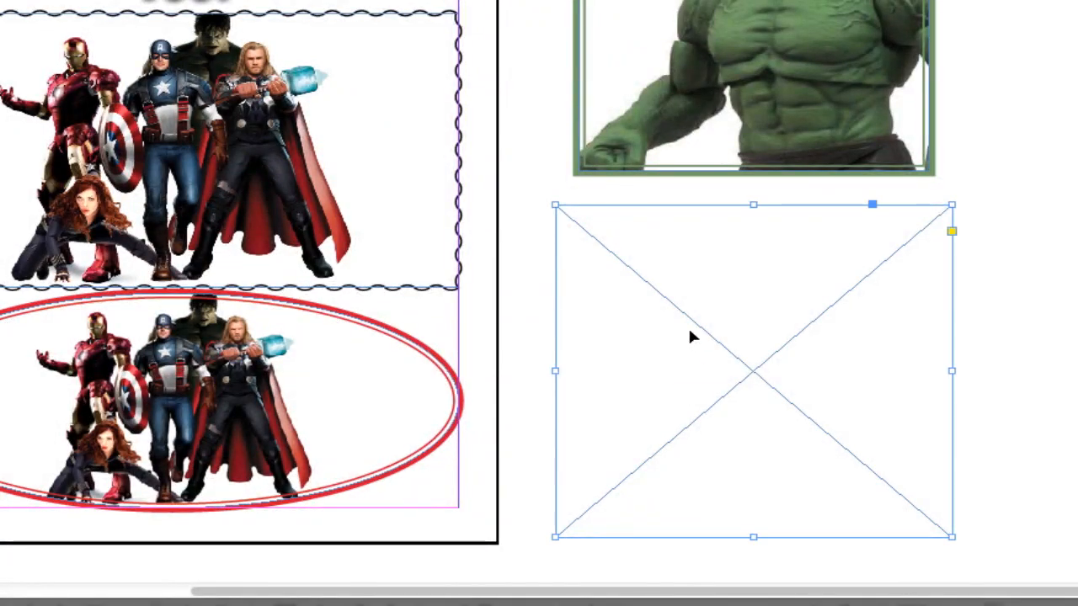
mouse_move(800, 348)
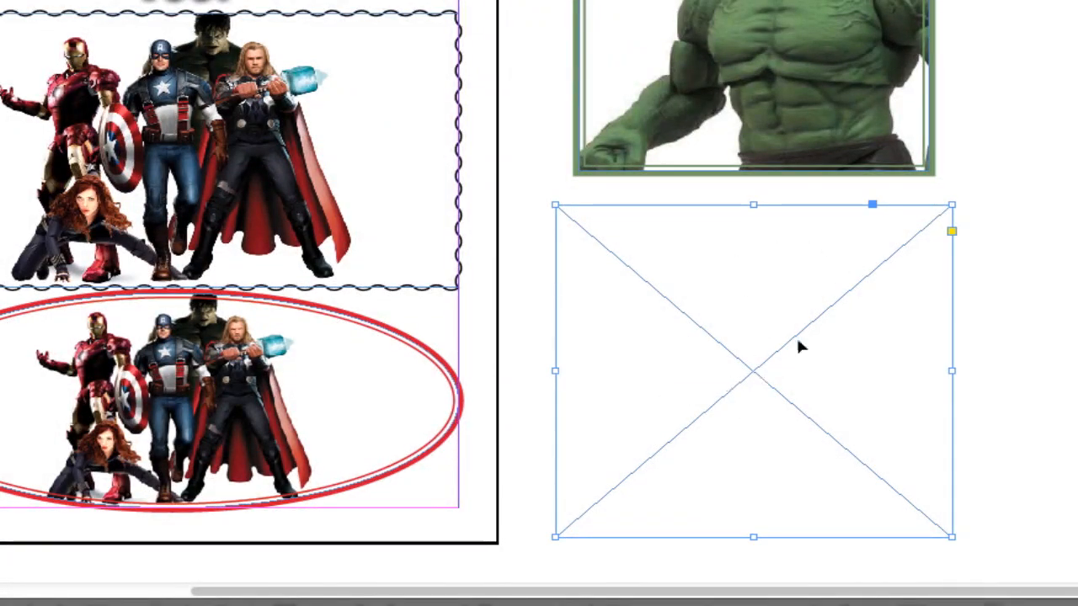
mouse_move(682, 282)
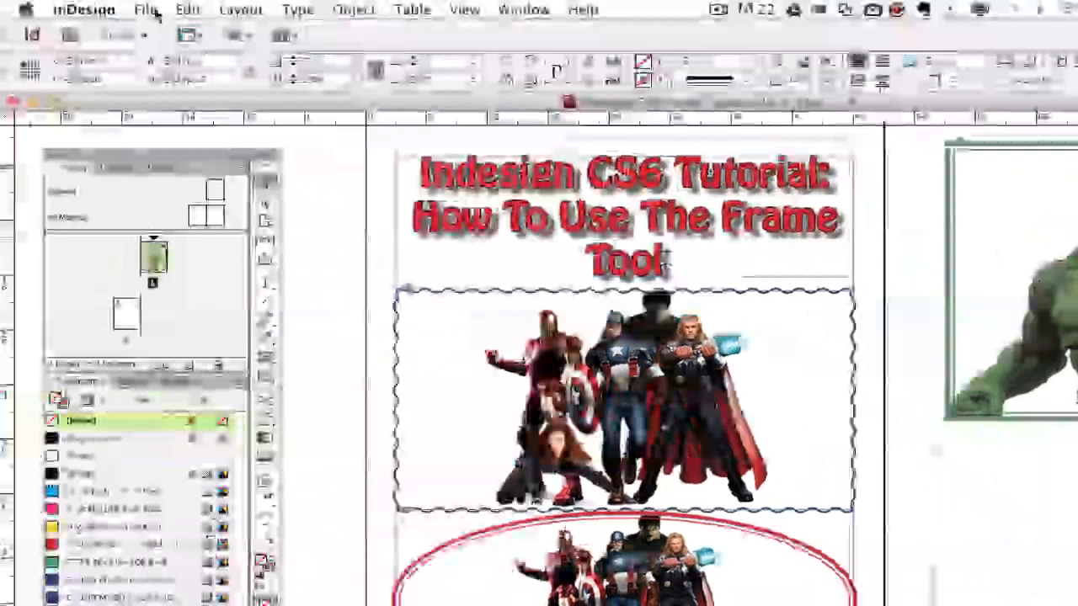
Step: Place the Chris Evans Captain America photo from the Desktop into the empty frame
click(145, 9)
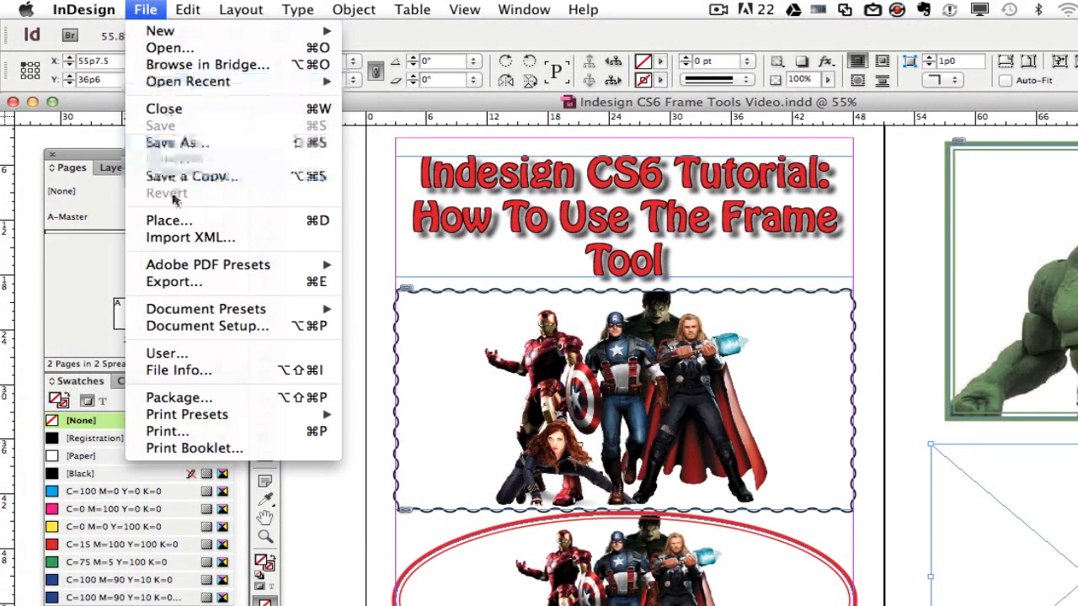
mouse_move(168, 220)
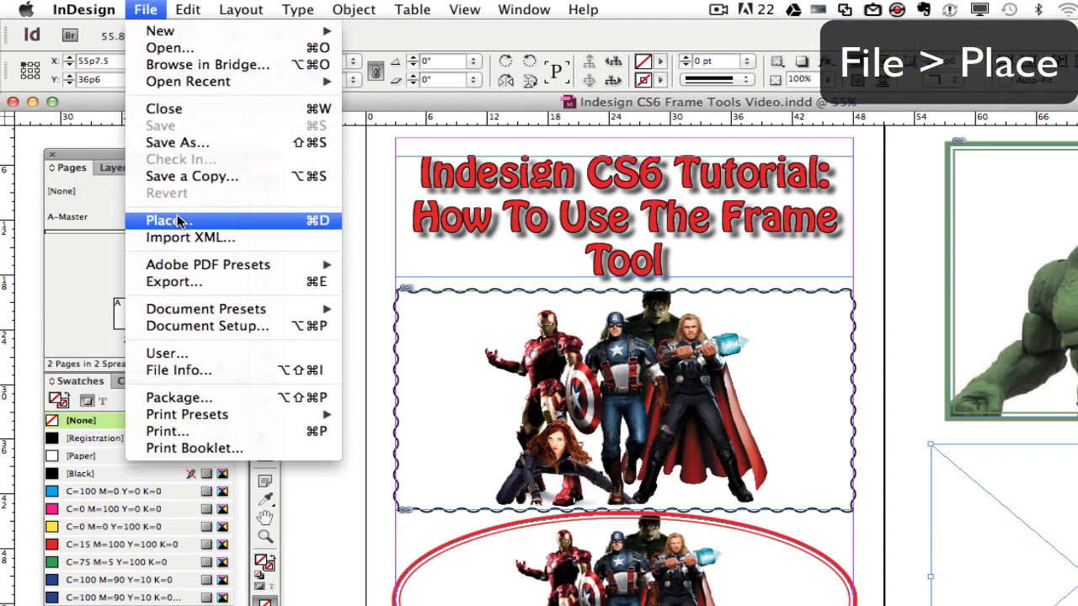
click(167, 220)
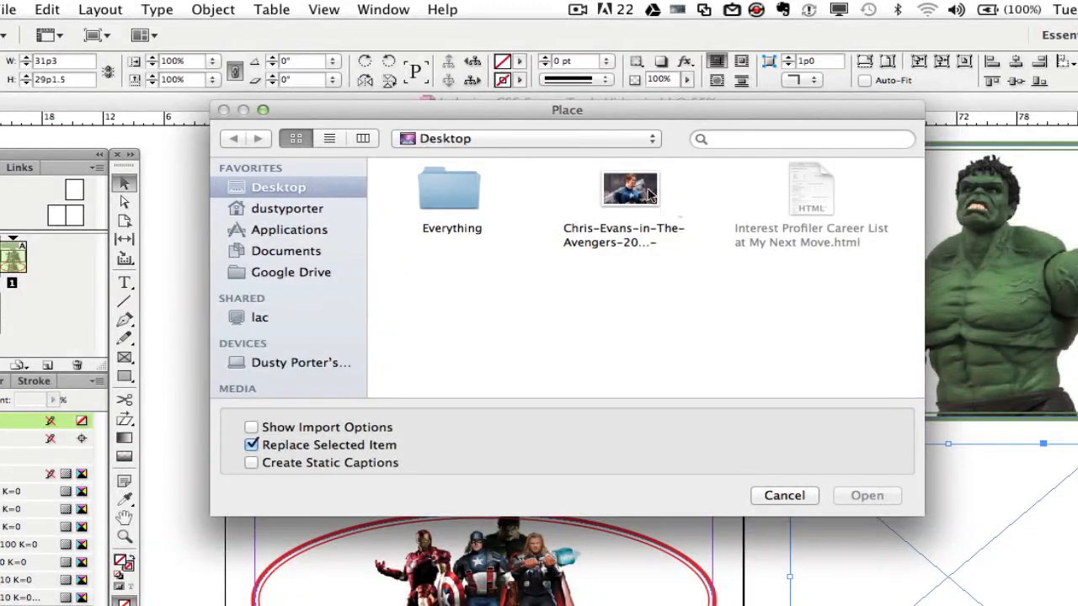
mouse_move(628, 190)
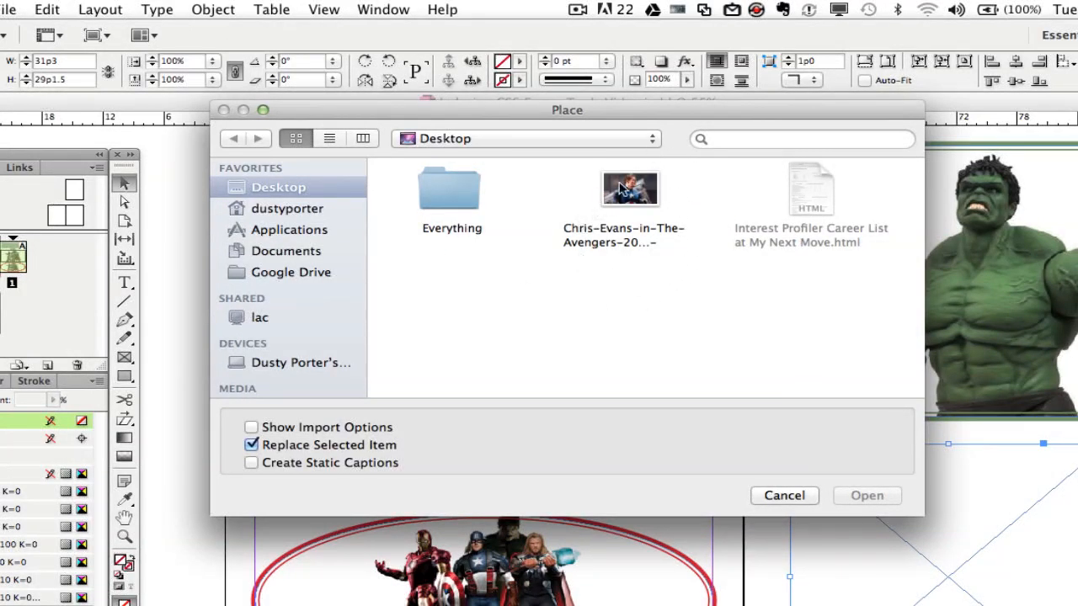
click(630, 189)
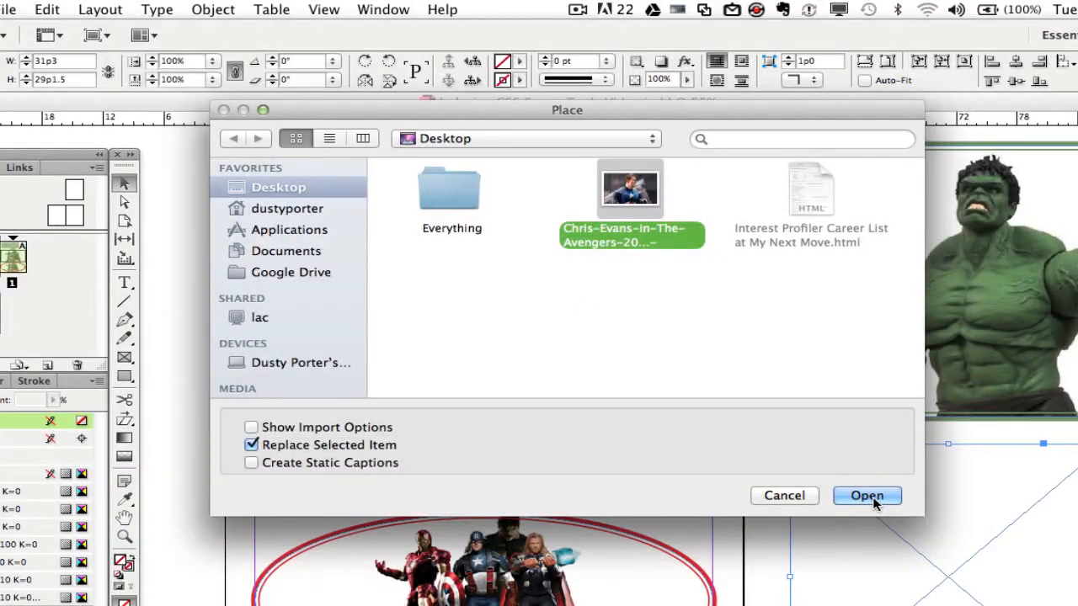
click(866, 495)
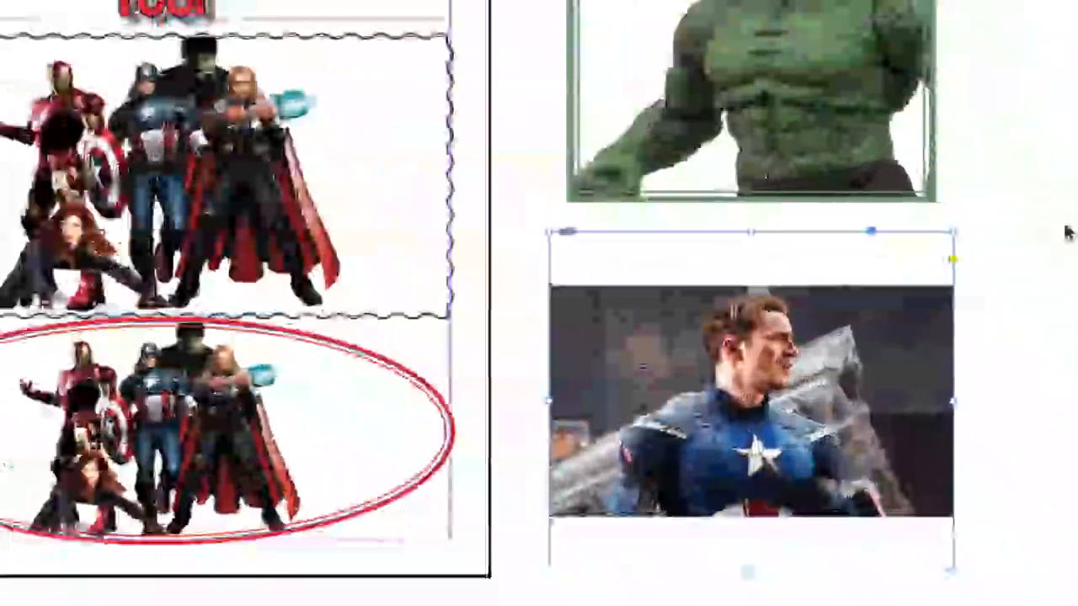
scroll(down, 3)
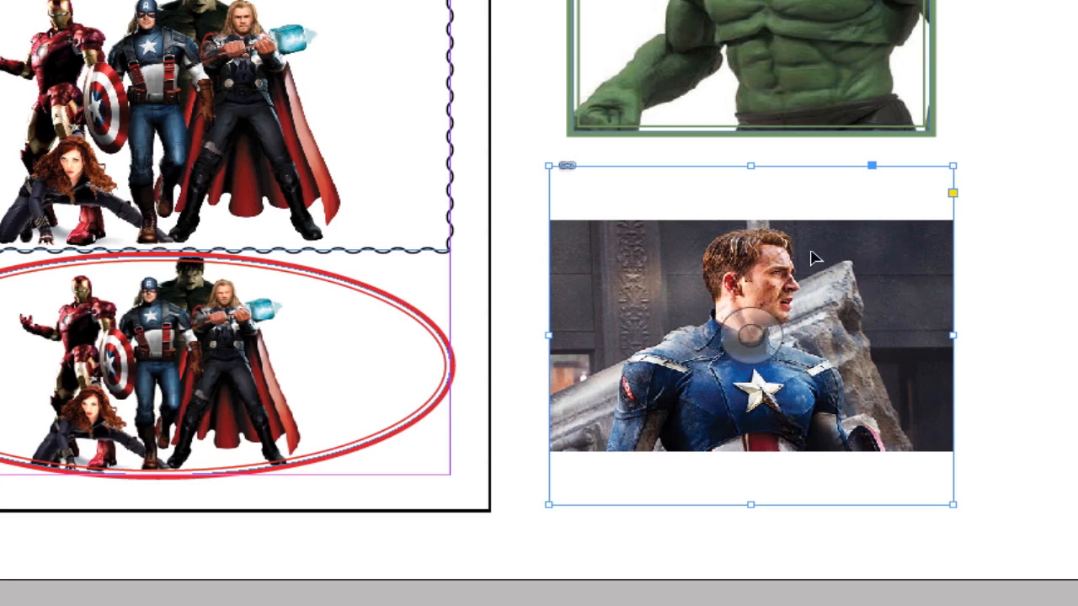
Step: Apply Fit Content to Frame to the Captain America photo
right_click(813, 258)
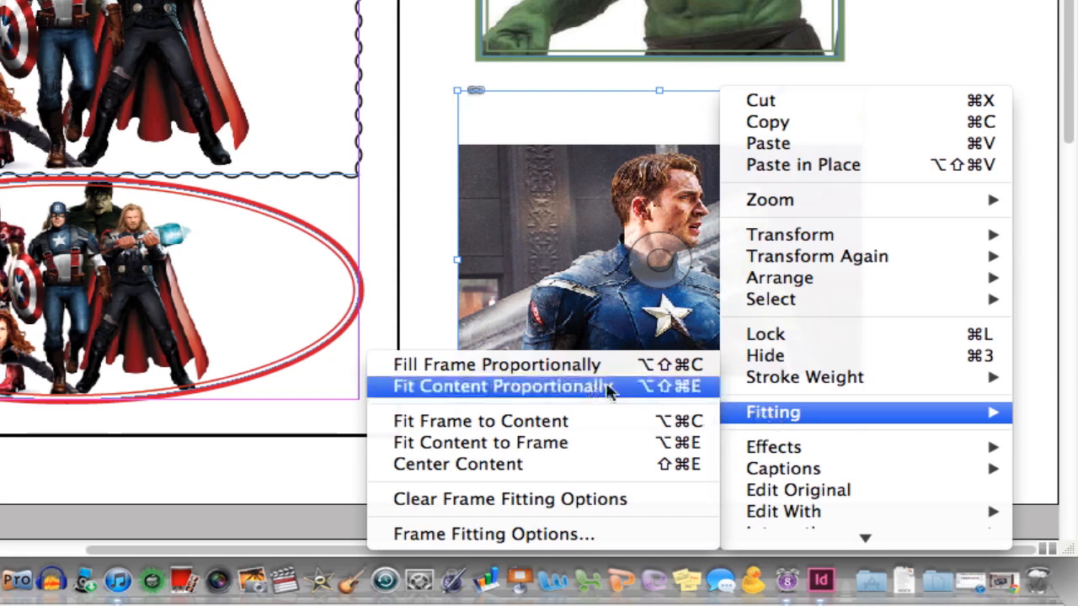
mouse_move(480, 421)
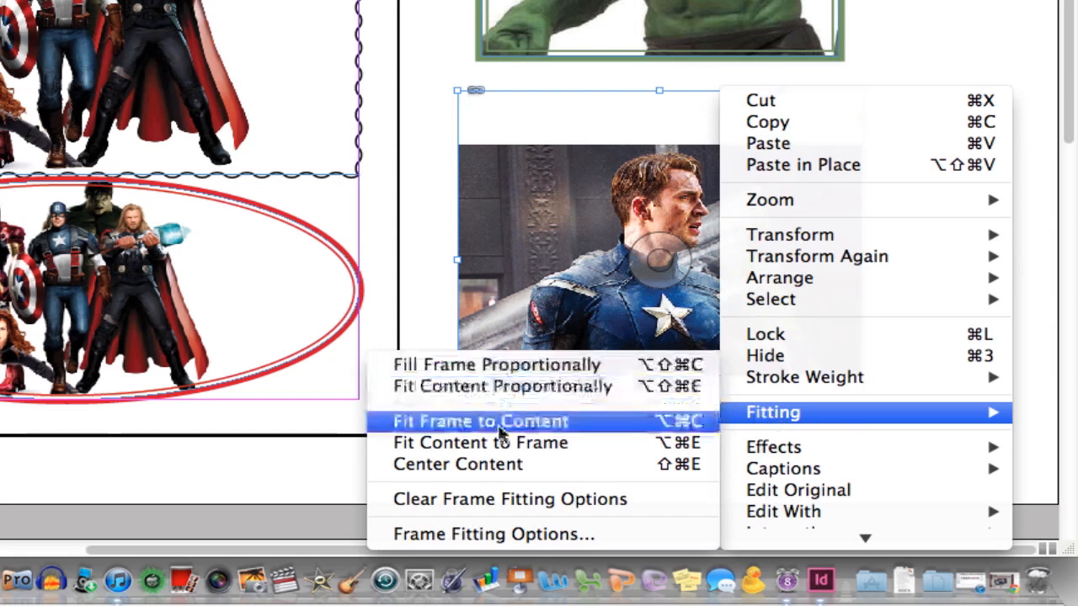
mouse_move(480, 443)
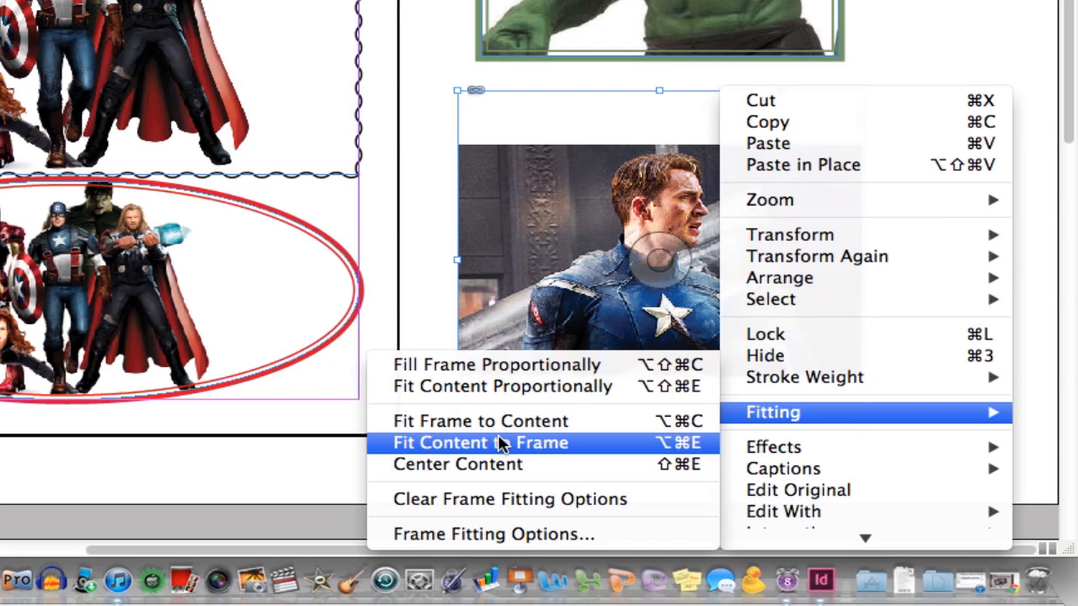
mouse_move(463, 449)
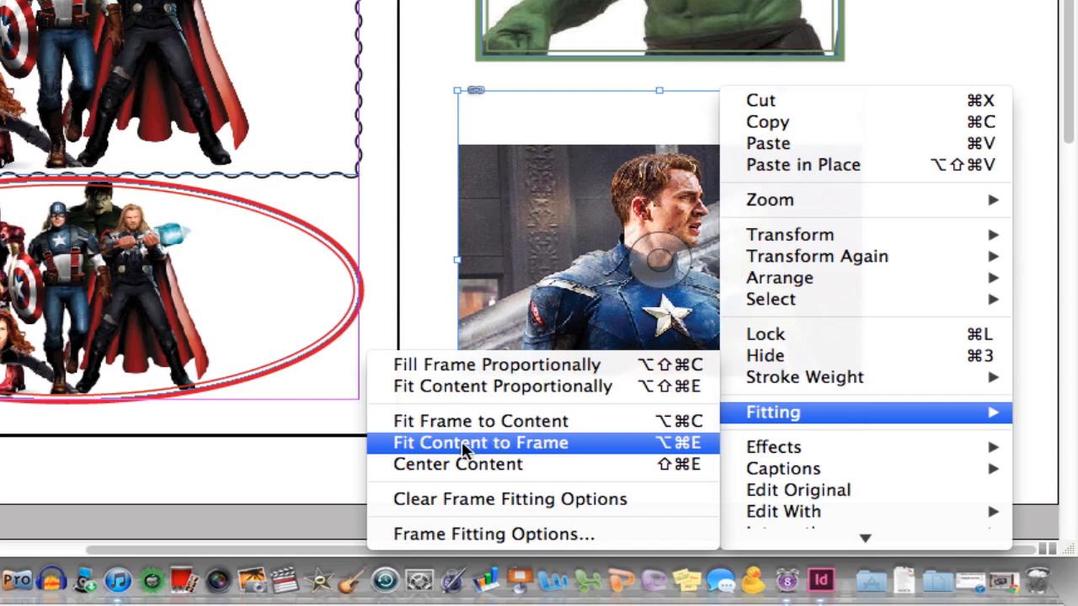
click(479, 443)
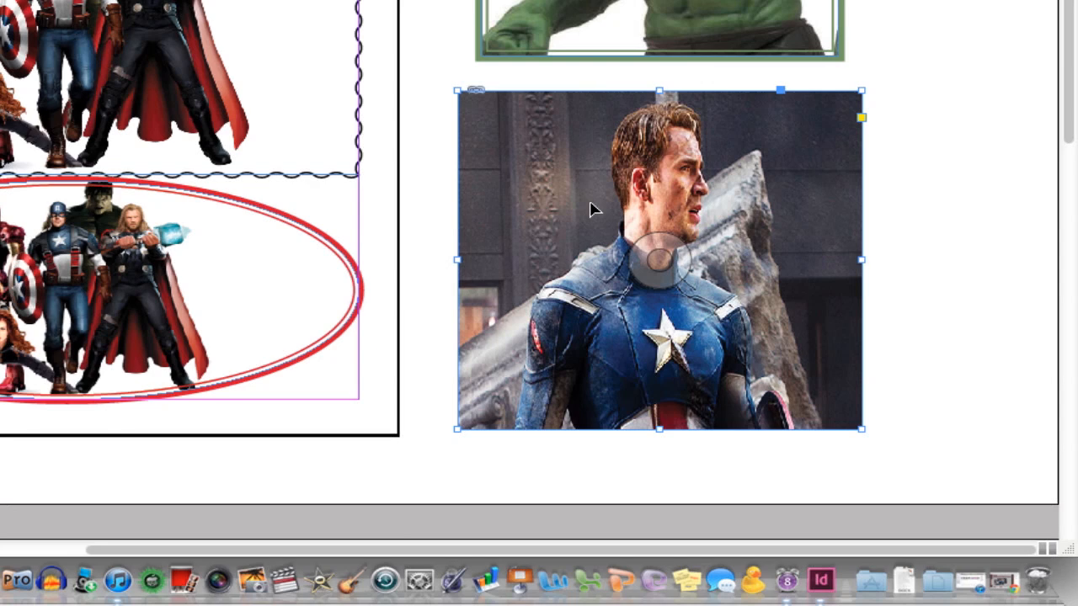
mouse_move(546, 267)
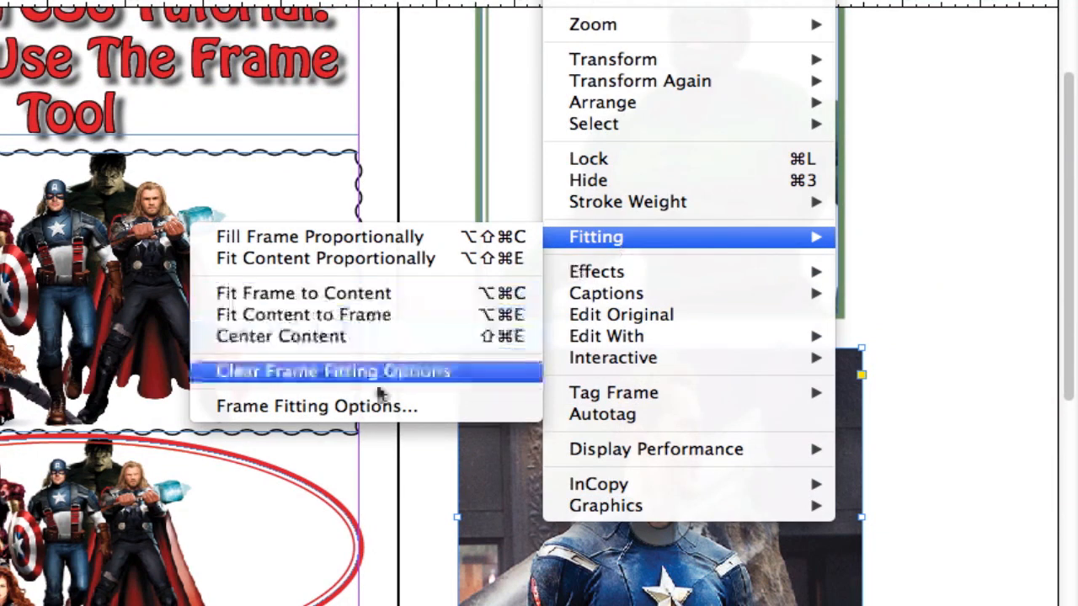
mouse_move(303, 293)
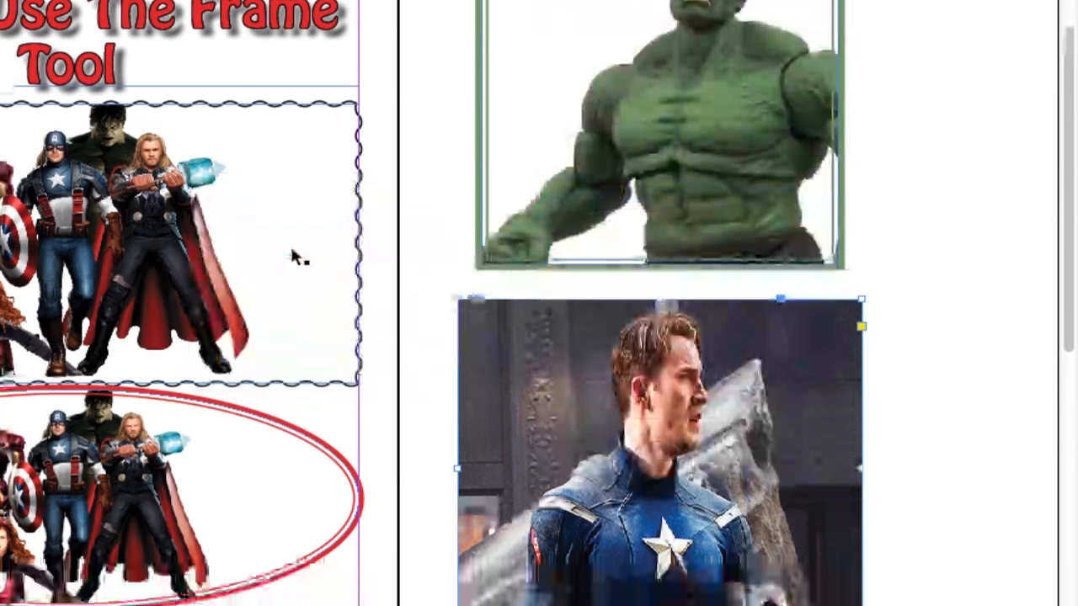
scroll(down, 3)
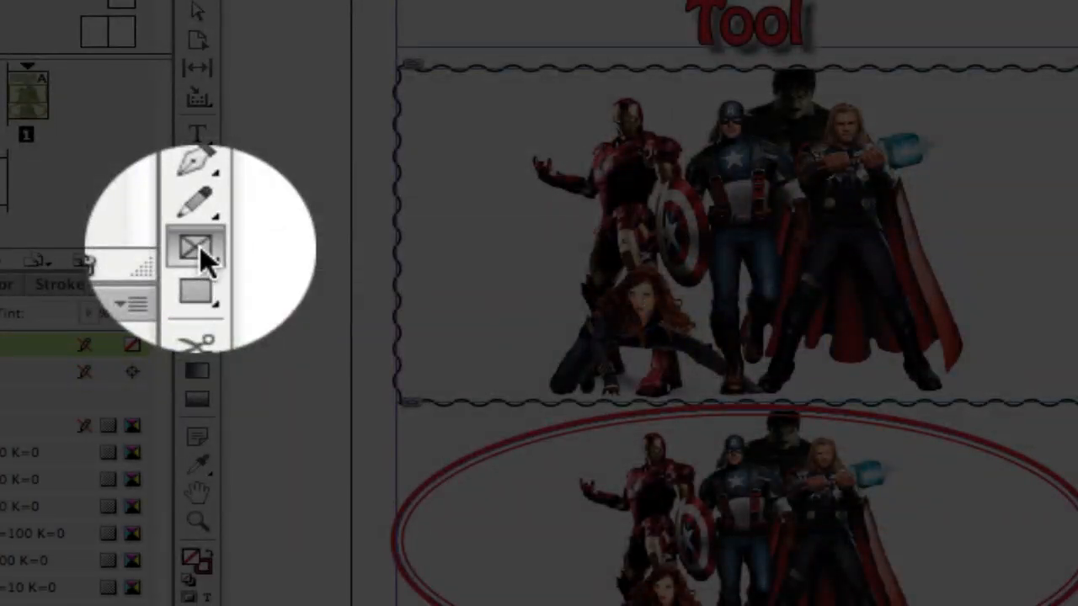
Step: Choose the Rectangle Frame Tool from the frame tool flyout to draw a frame
click(196, 247)
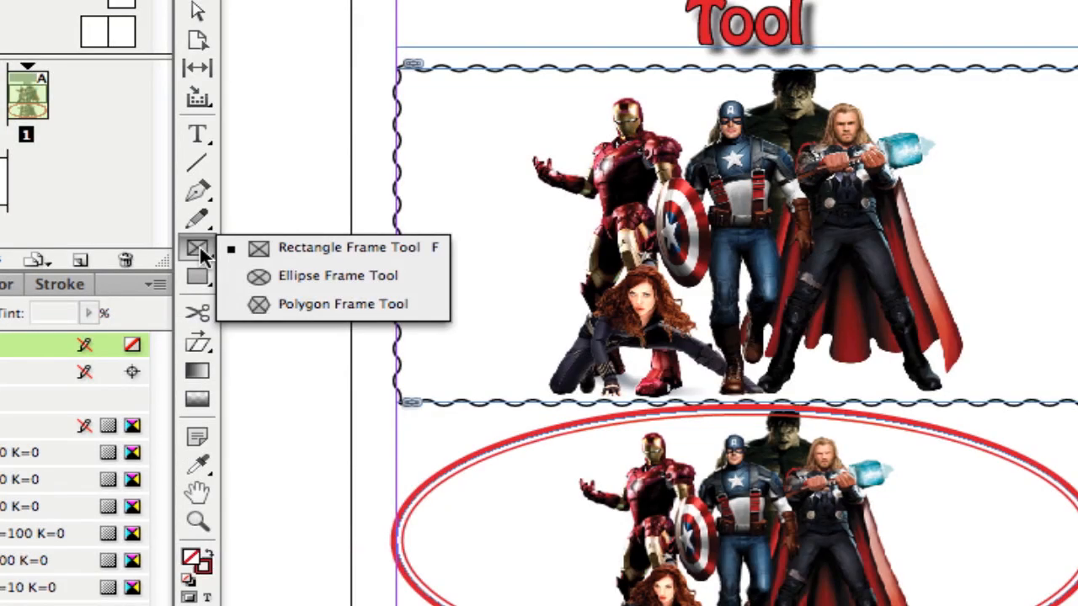
mouse_move(307, 276)
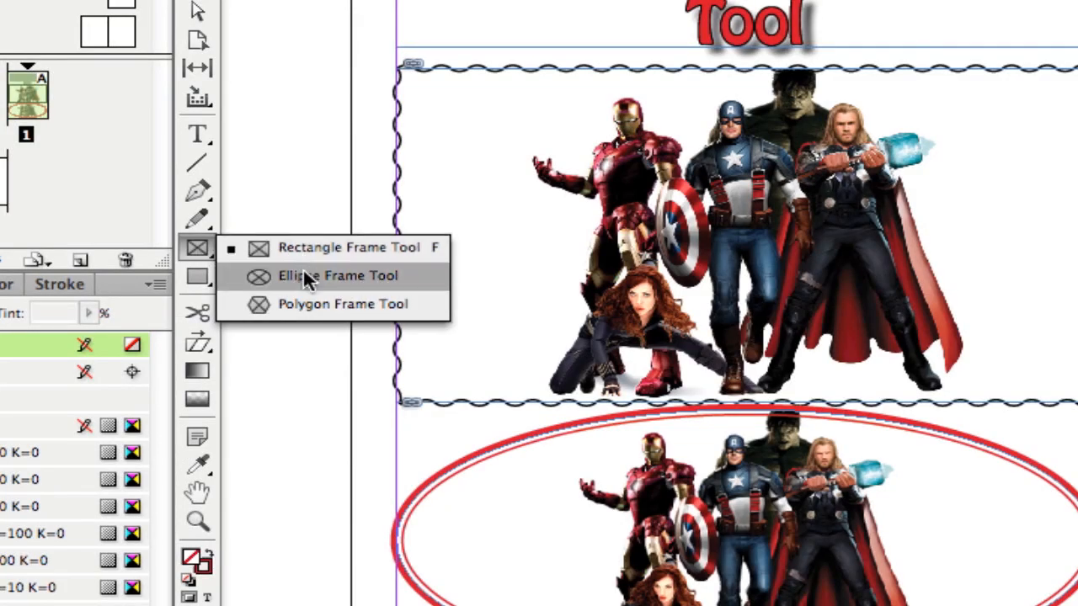
mouse_move(308, 304)
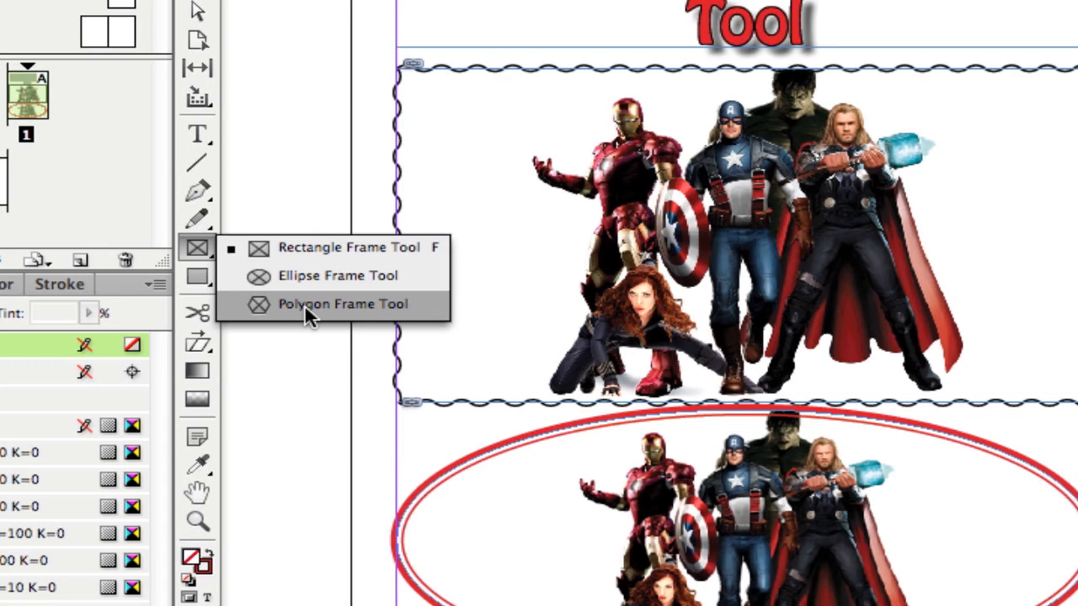
mouse_move(318, 248)
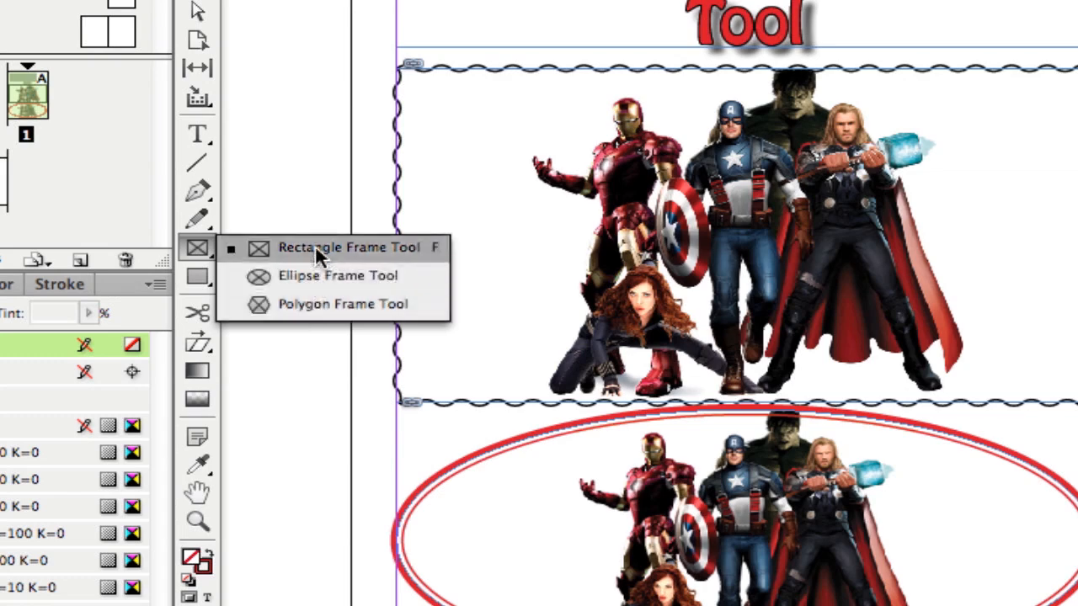
click(346, 247)
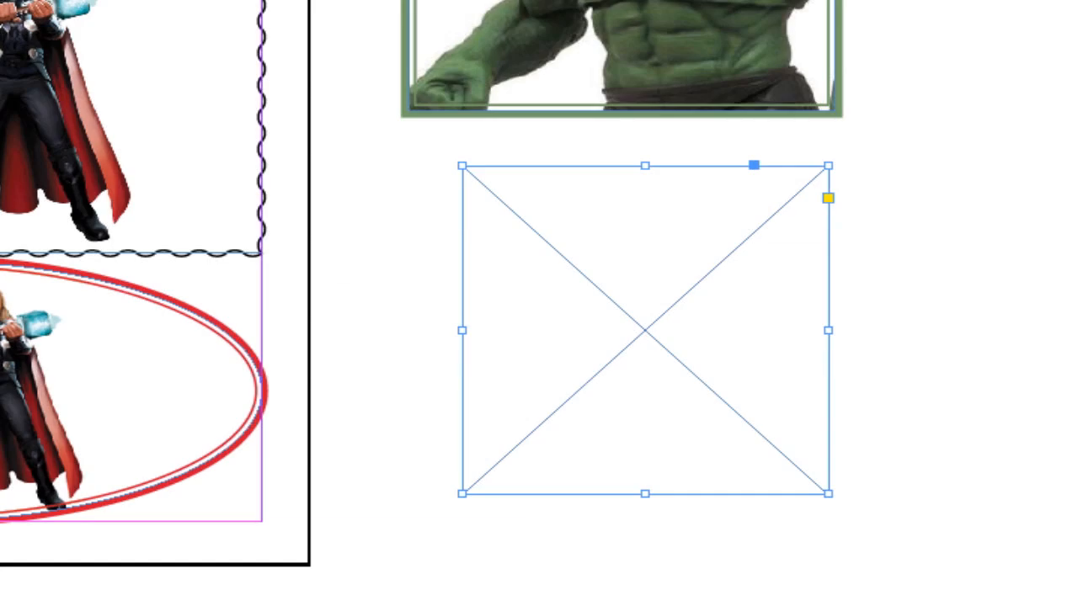
click(219, 12)
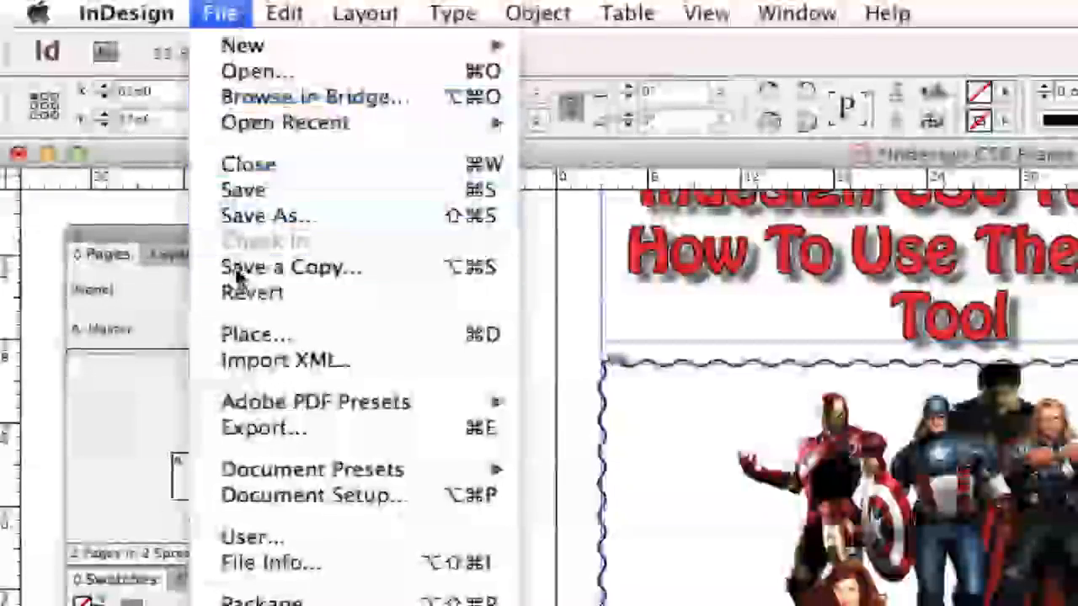
Step: Place the Captain America image into the new frame and select it
click(256, 334)
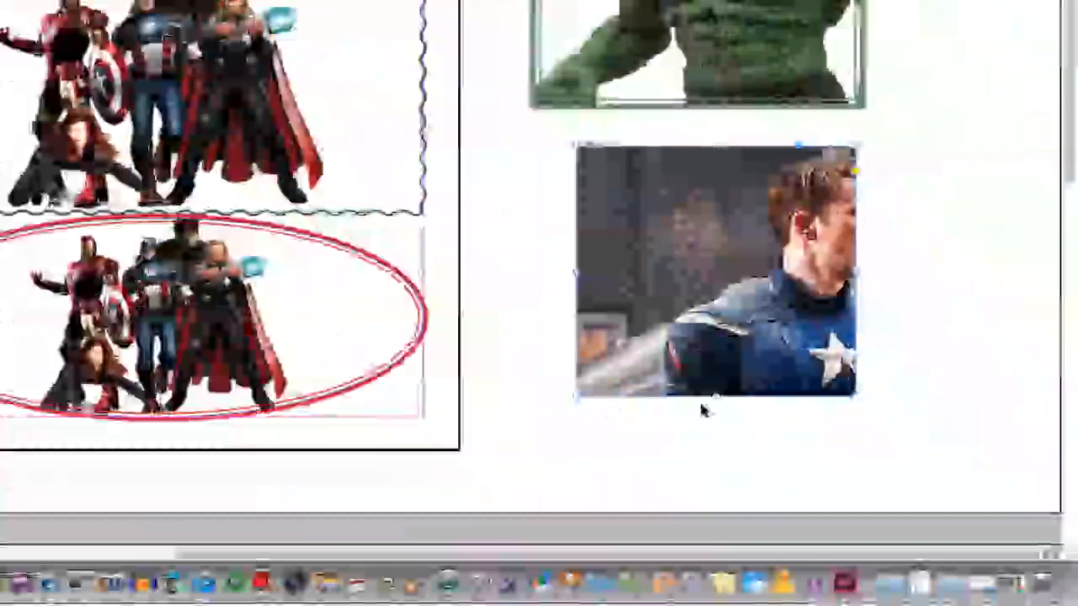
click(716, 278)
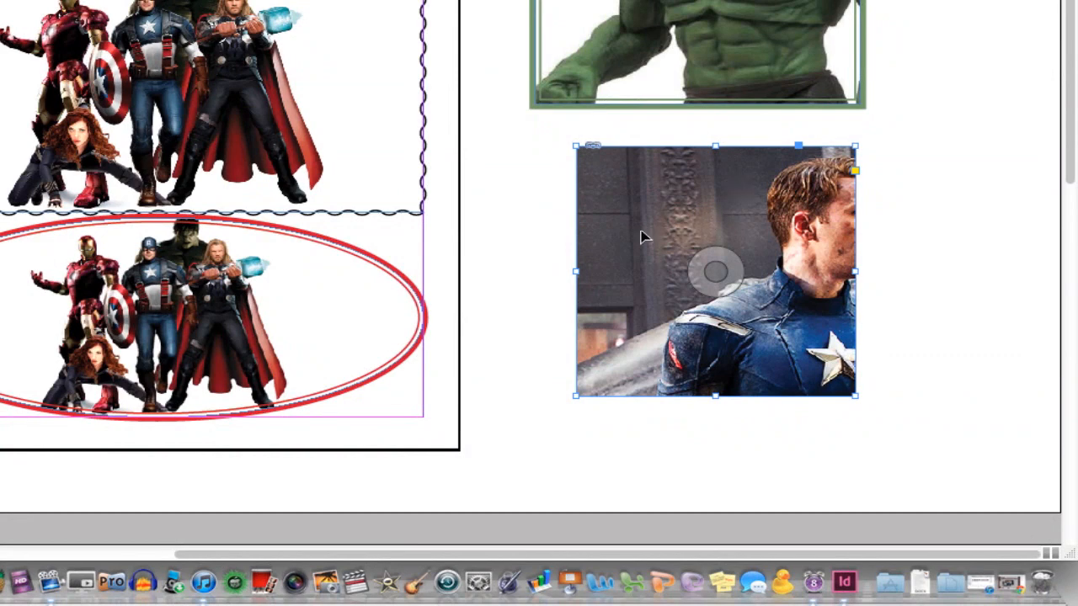
mouse_move(648, 225)
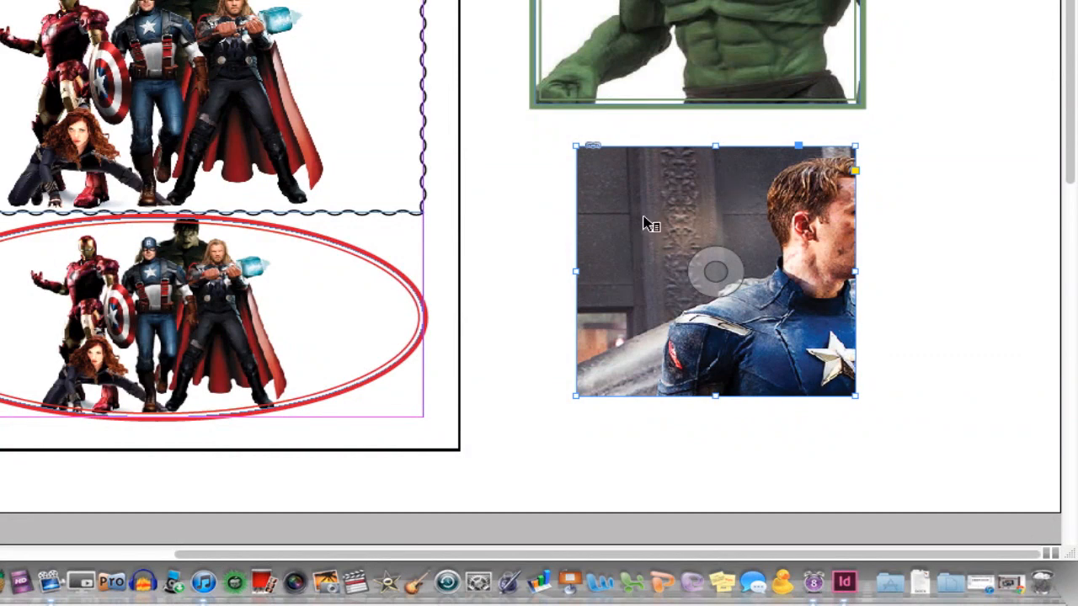
Step: Show the context menu of the Captain America frame for its fitting options
right_click(716, 271)
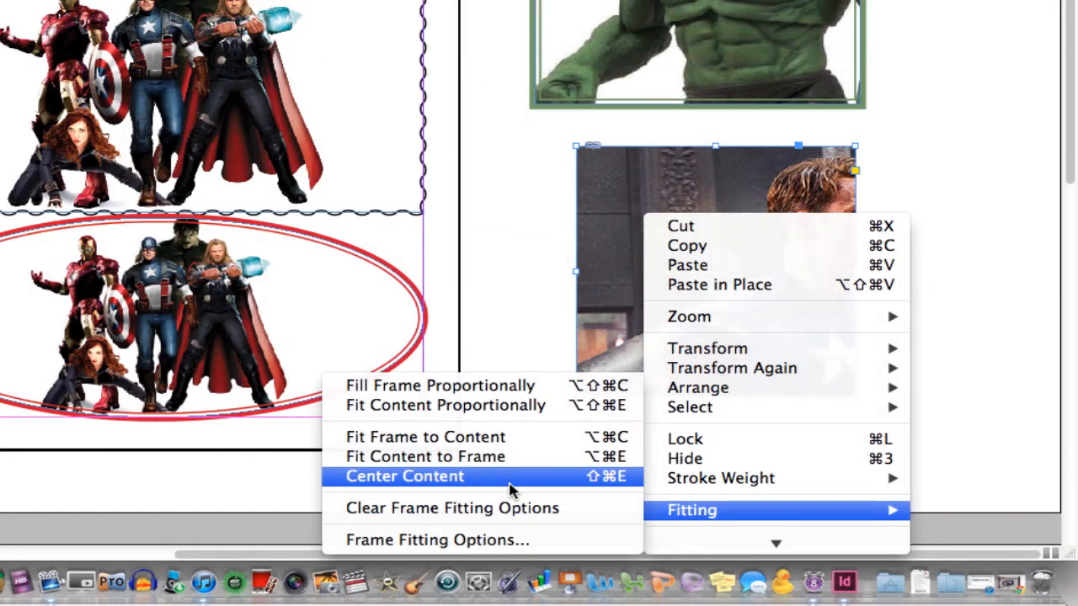
mouse_move(425, 437)
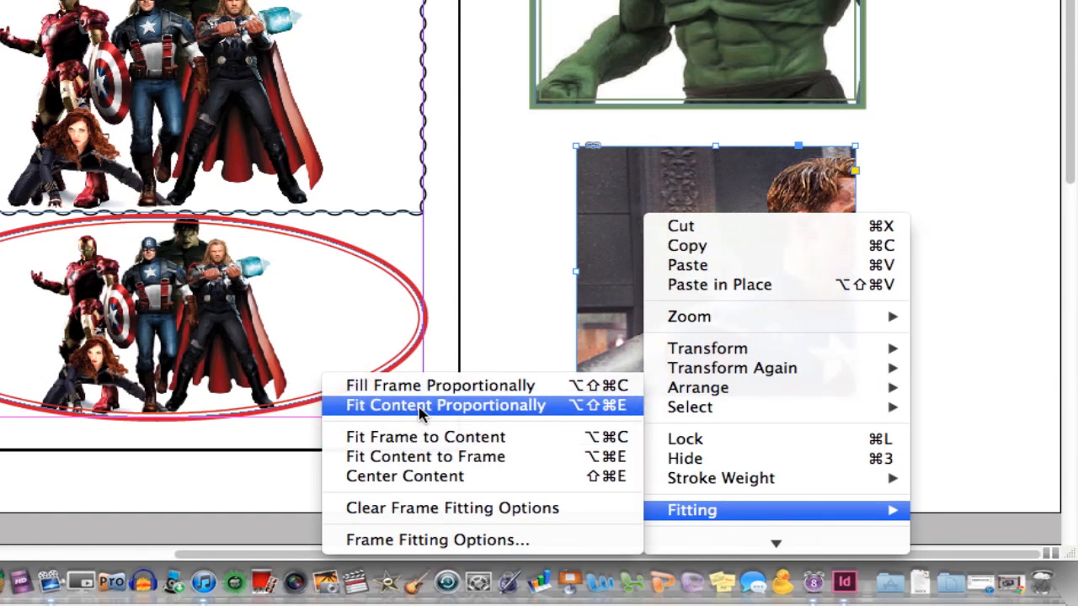
mouse_move(437, 386)
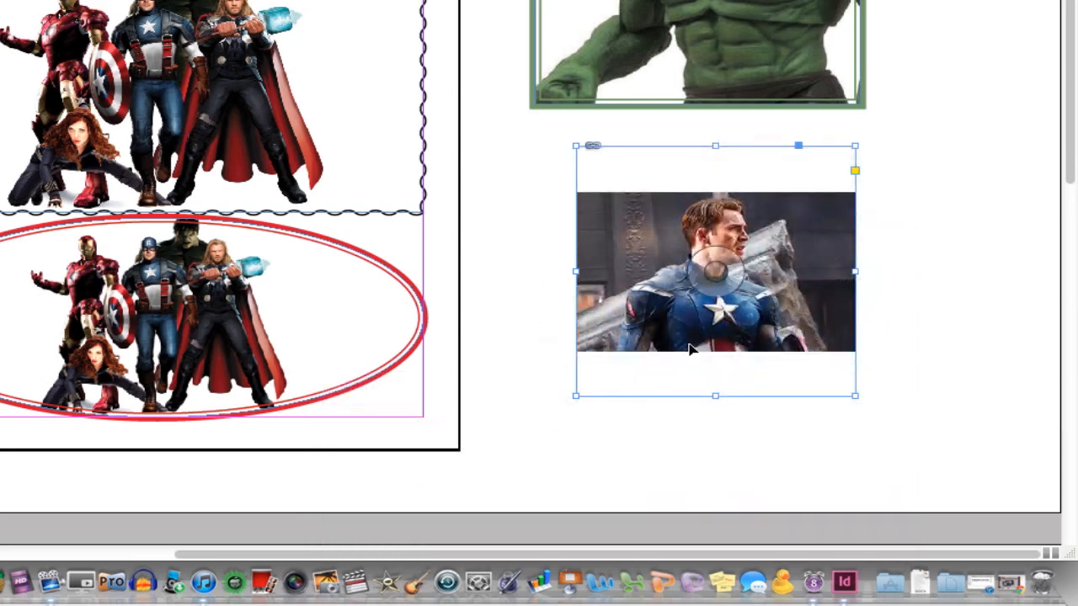
mouse_move(680, 365)
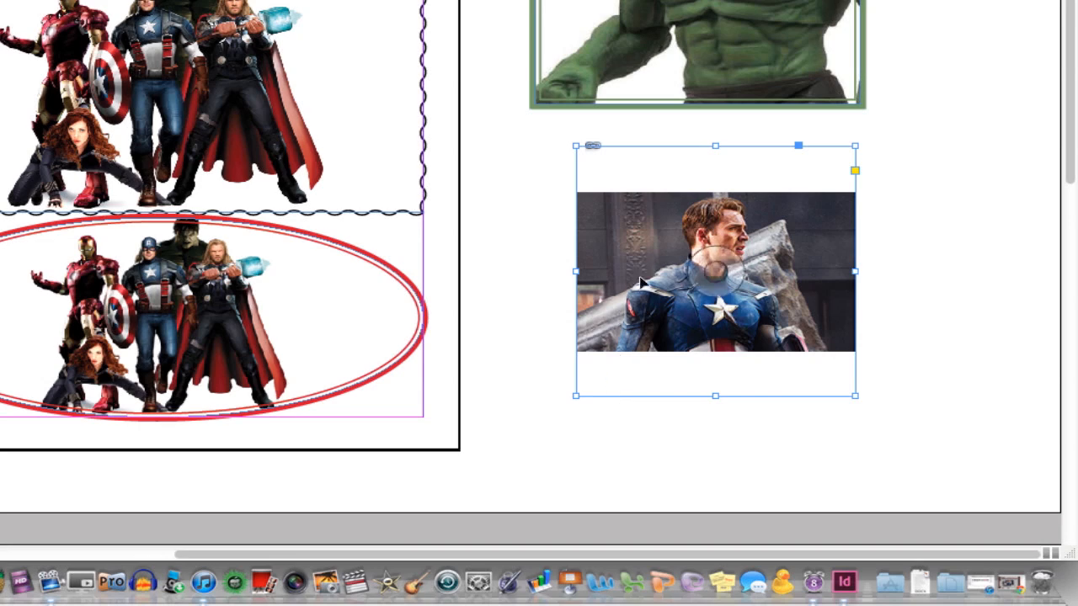
Step: Apply Fill Frame Proportionally to the Captain America photo
right_click(714, 270)
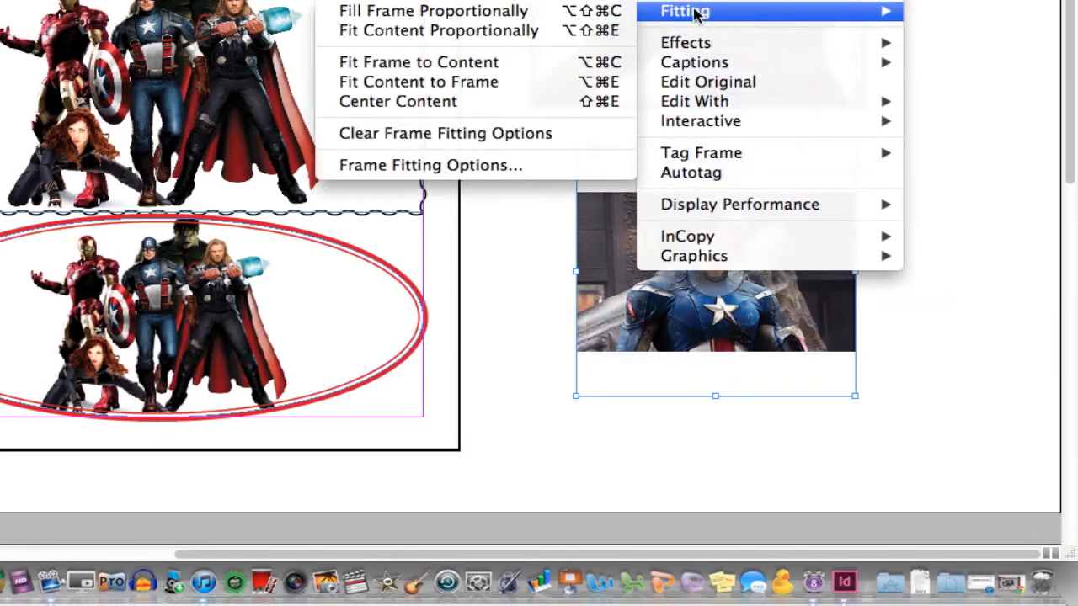
mouse_move(438, 30)
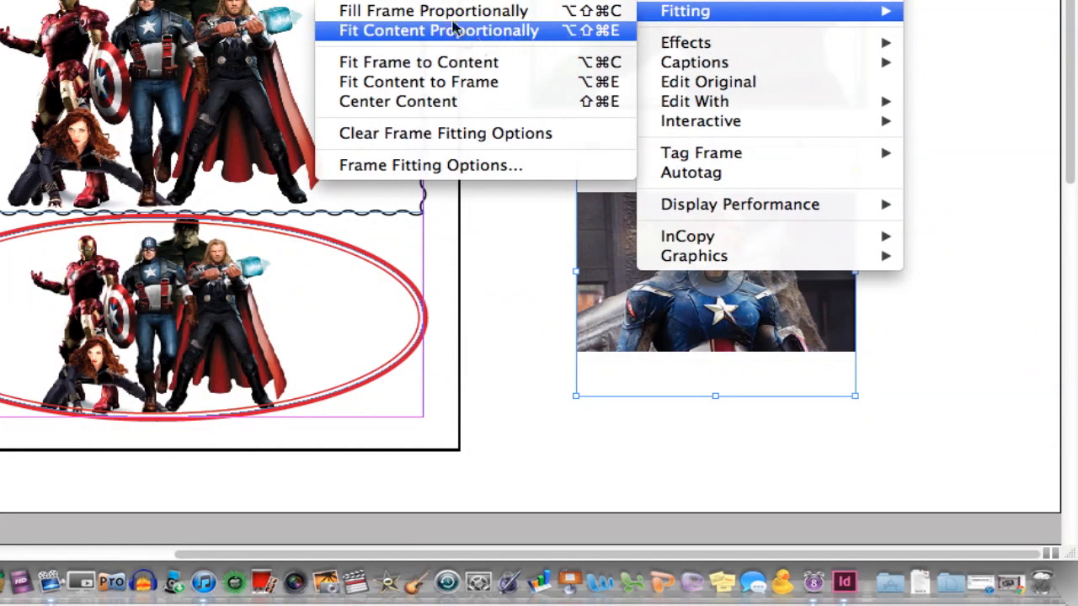
mouse_move(434, 11)
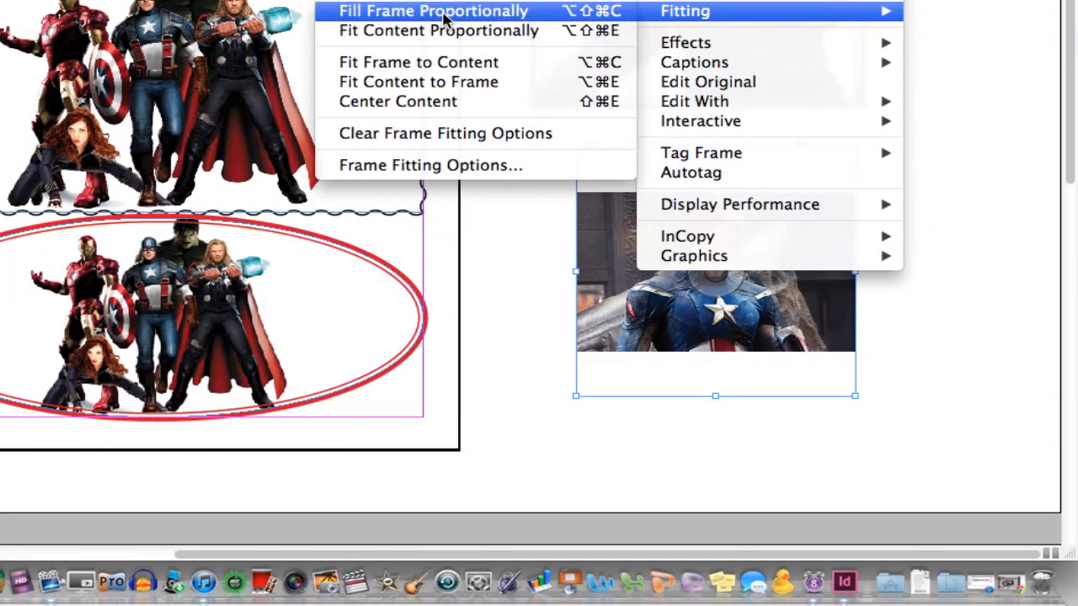
click(434, 10)
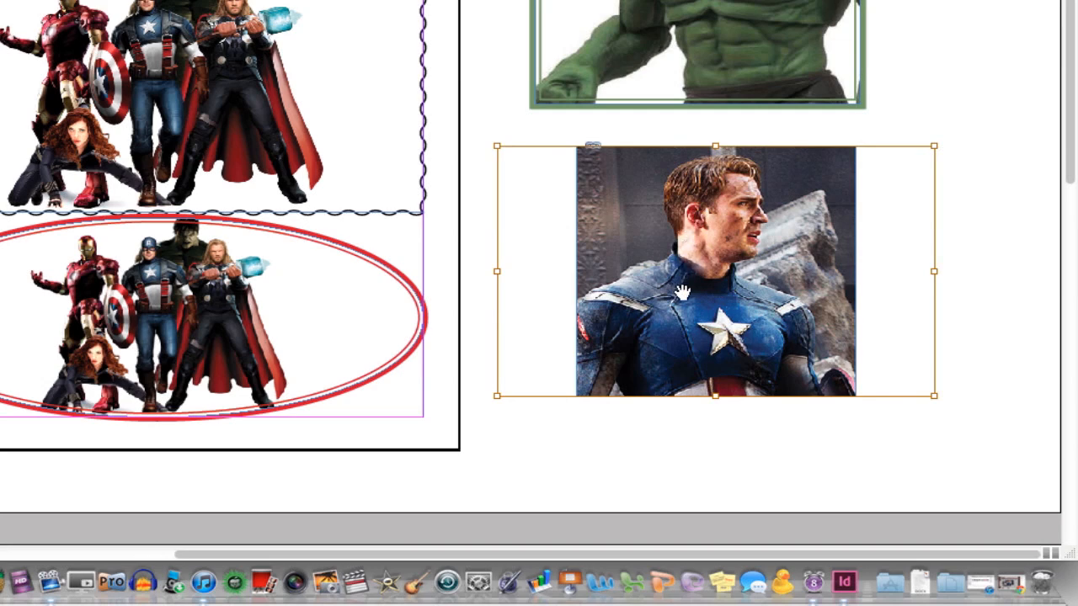
mouse_move(706, 290)
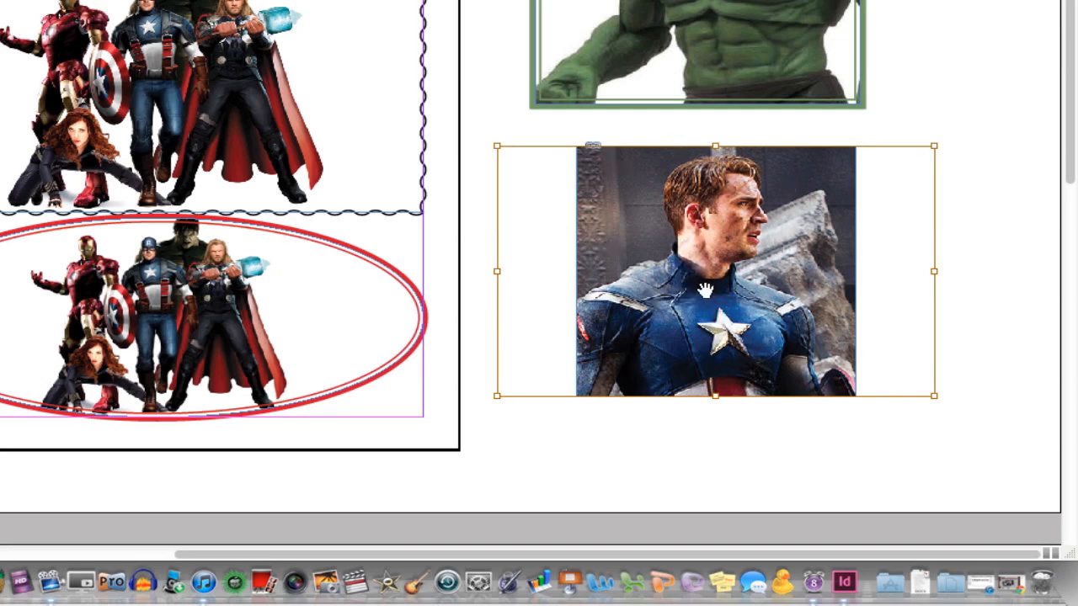
drag(708, 291, 716, 223)
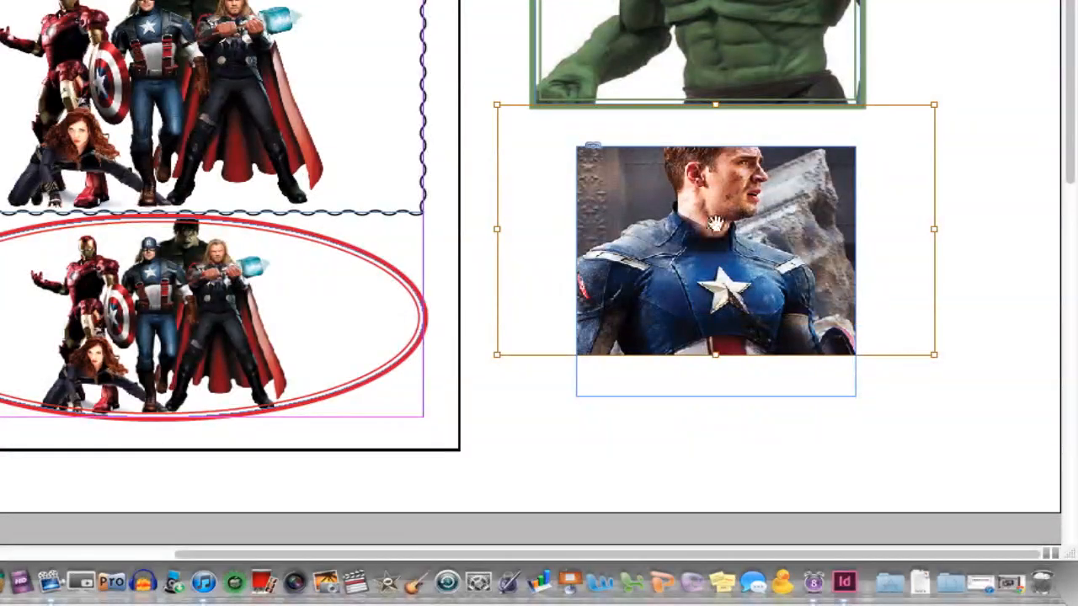
drag(714, 223, 714, 282)
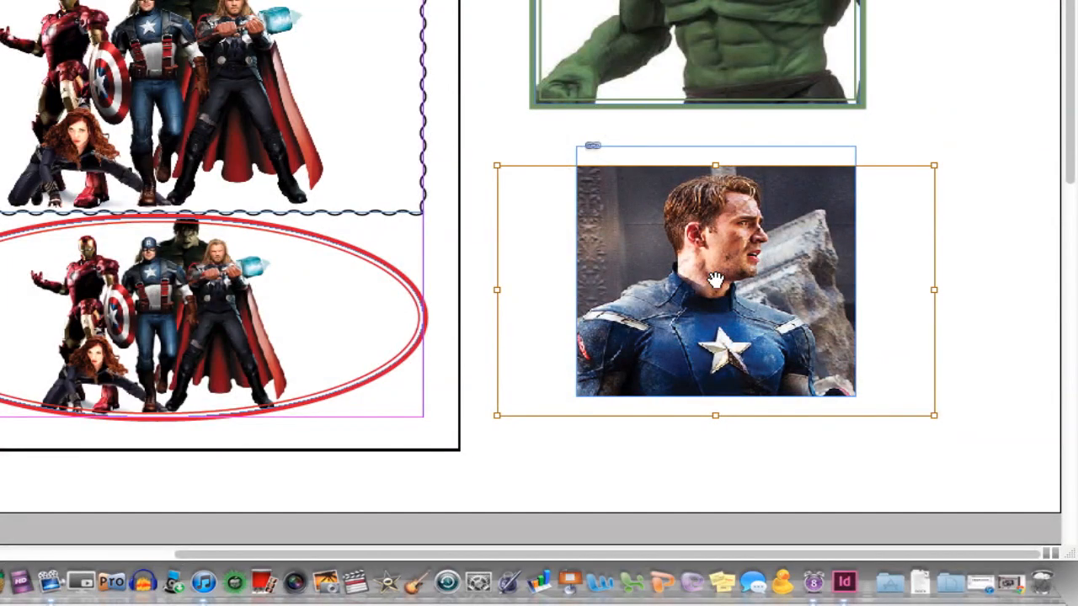
mouse_move(952, 343)
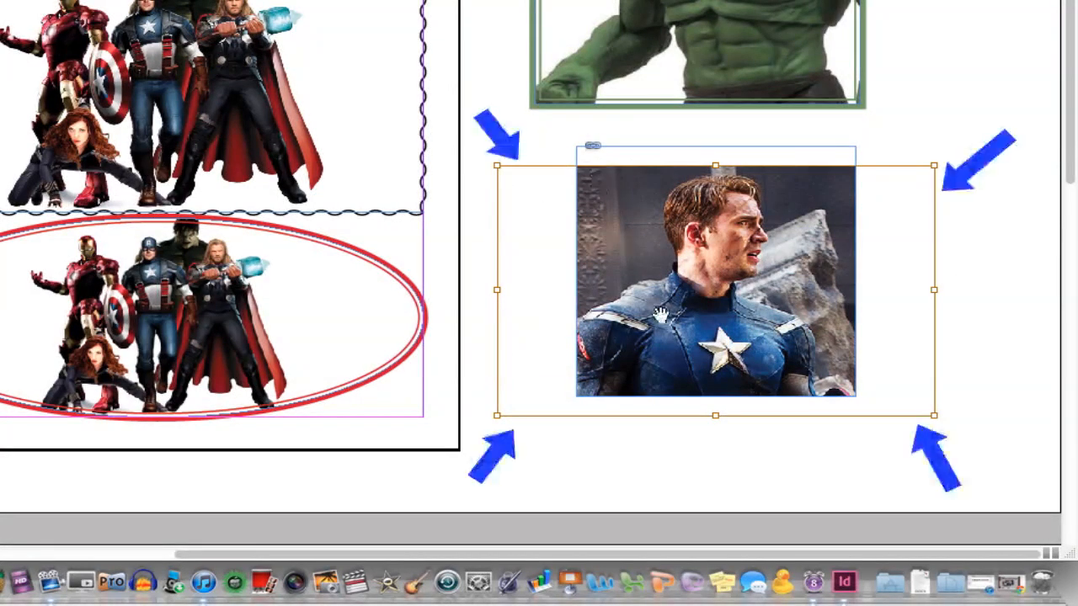
mouse_move(707, 210)
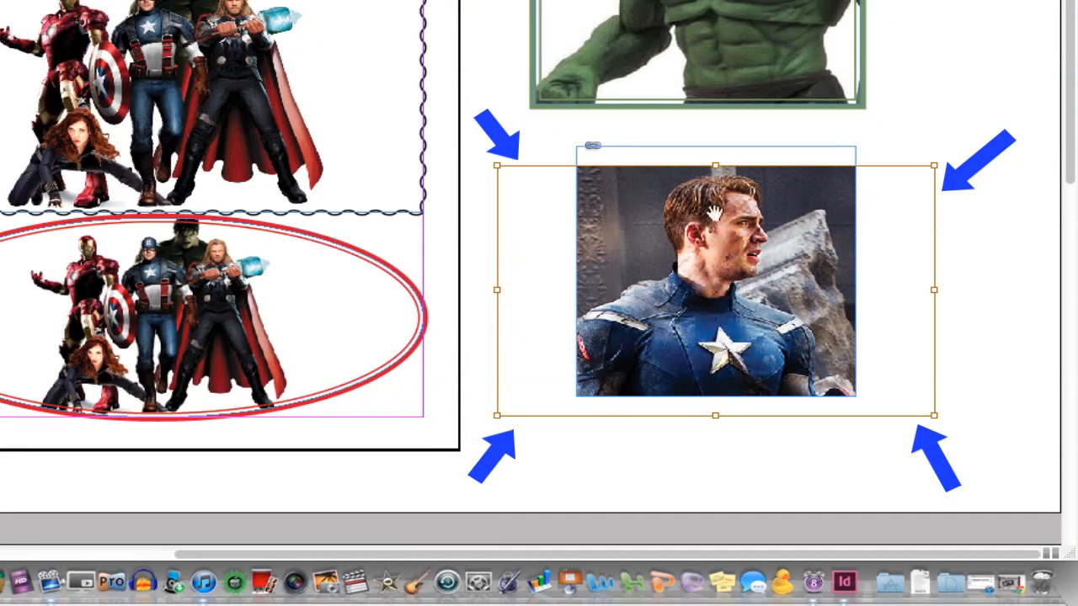
mouse_move(712, 286)
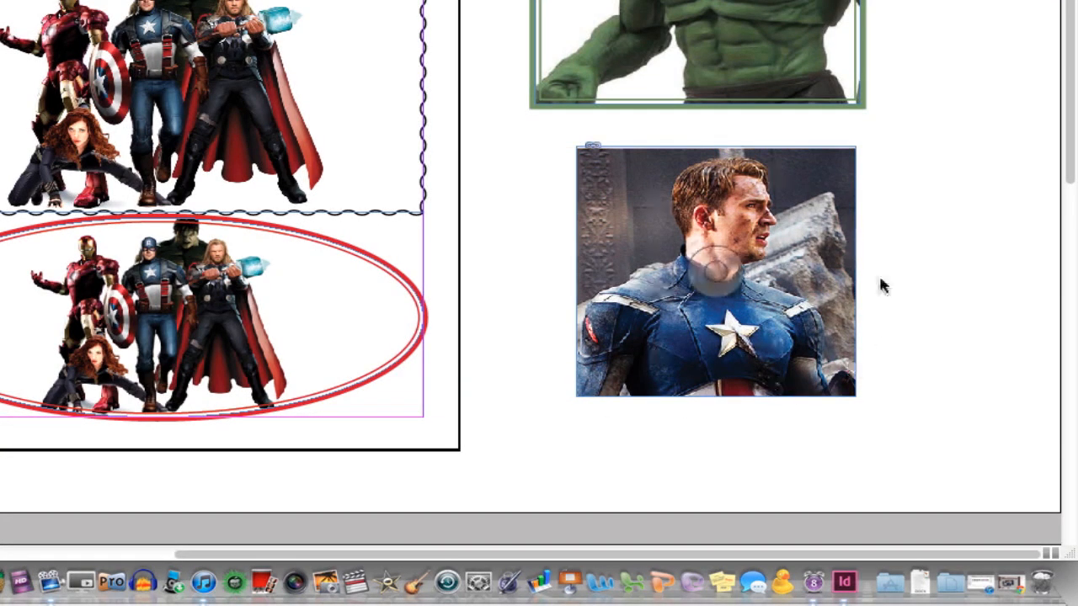
mouse_move(920, 257)
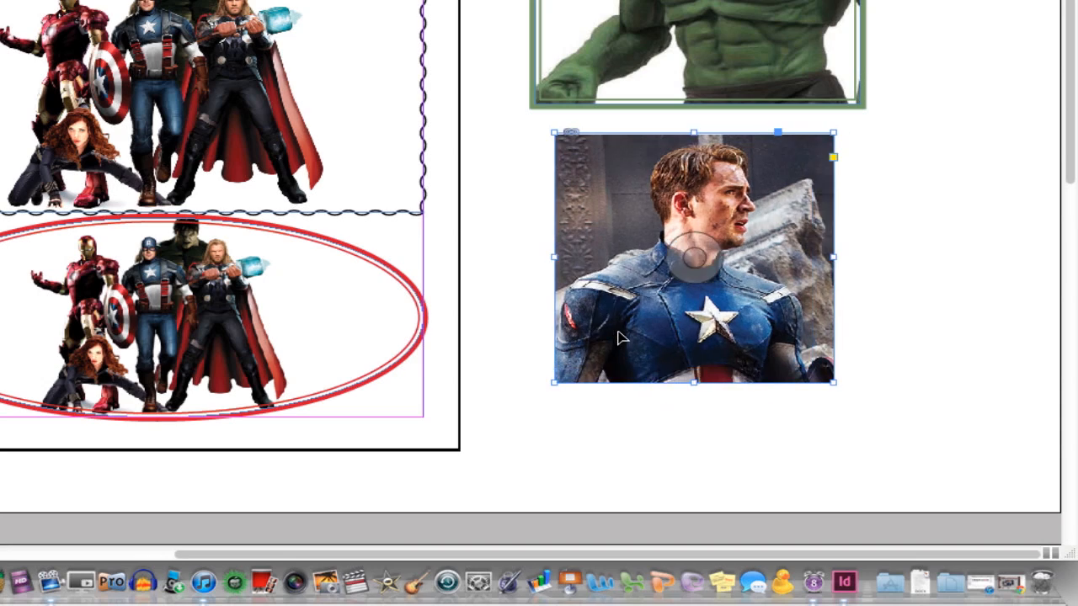
mouse_move(665, 164)
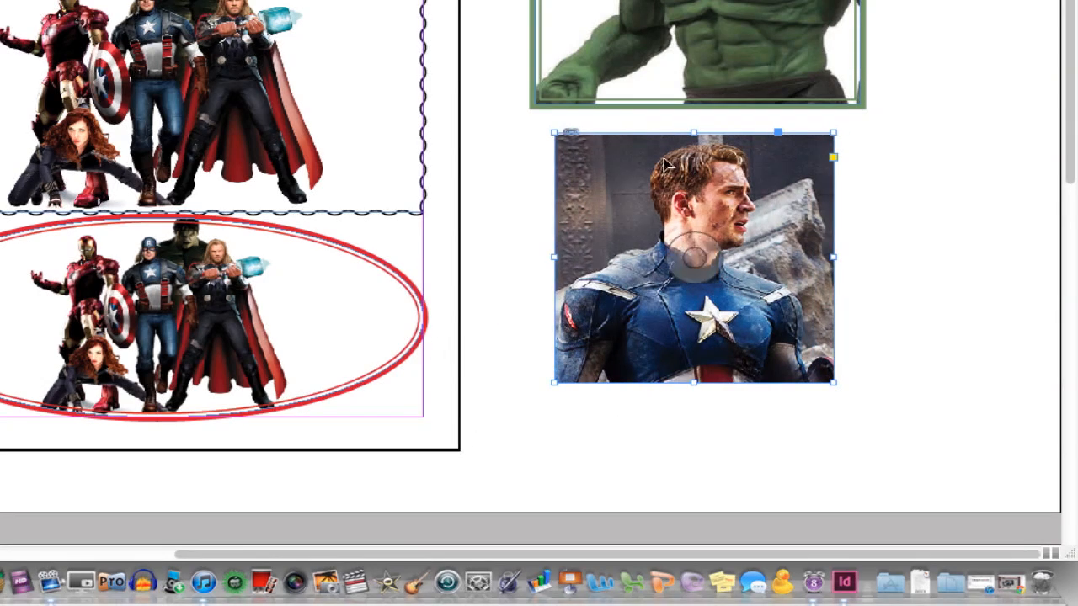
mouse_move(706, 234)
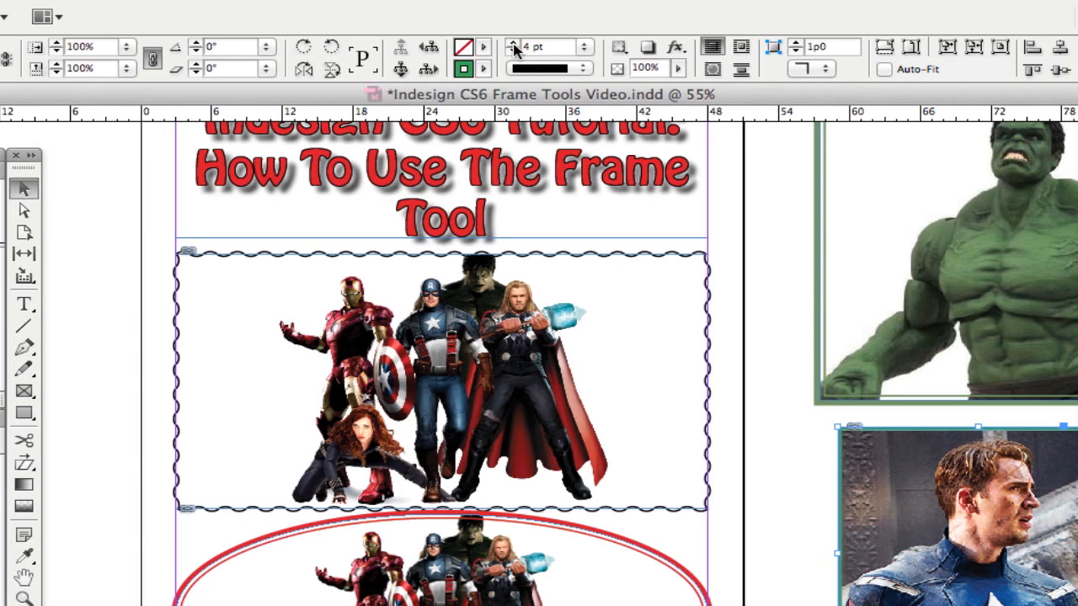
Step: Set the frame stroke to 5 pt and choose the dark blue swatch
click(515, 42)
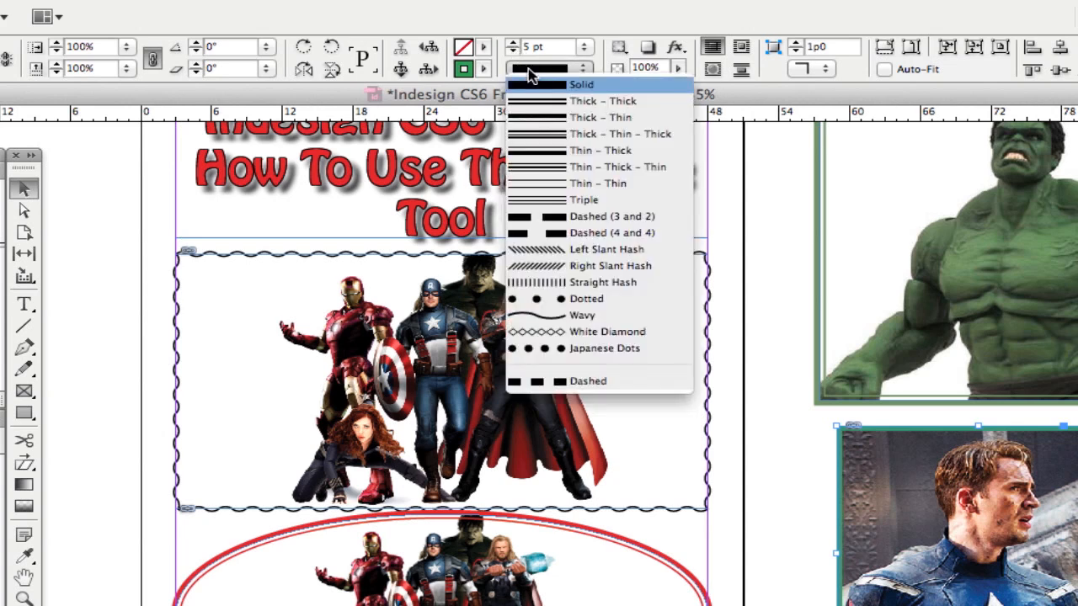
mouse_move(553, 166)
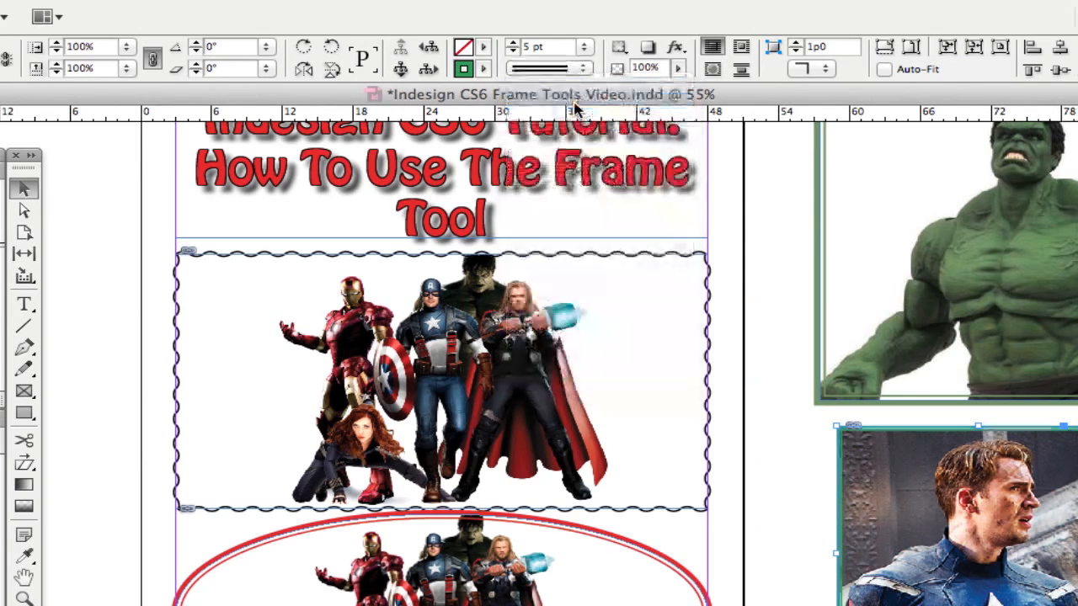
click(484, 68)
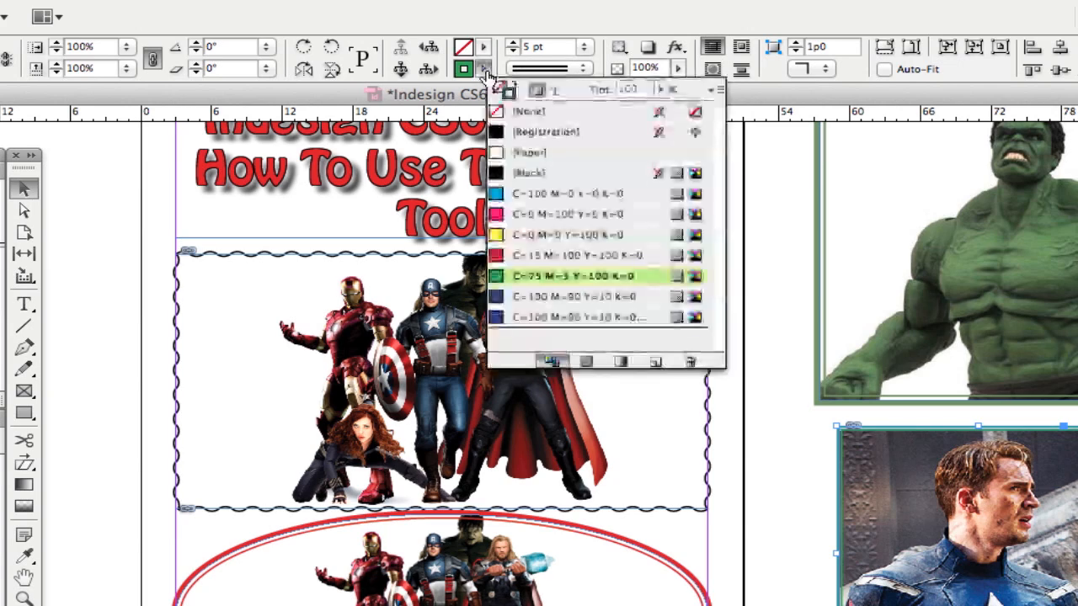
click(577, 297)
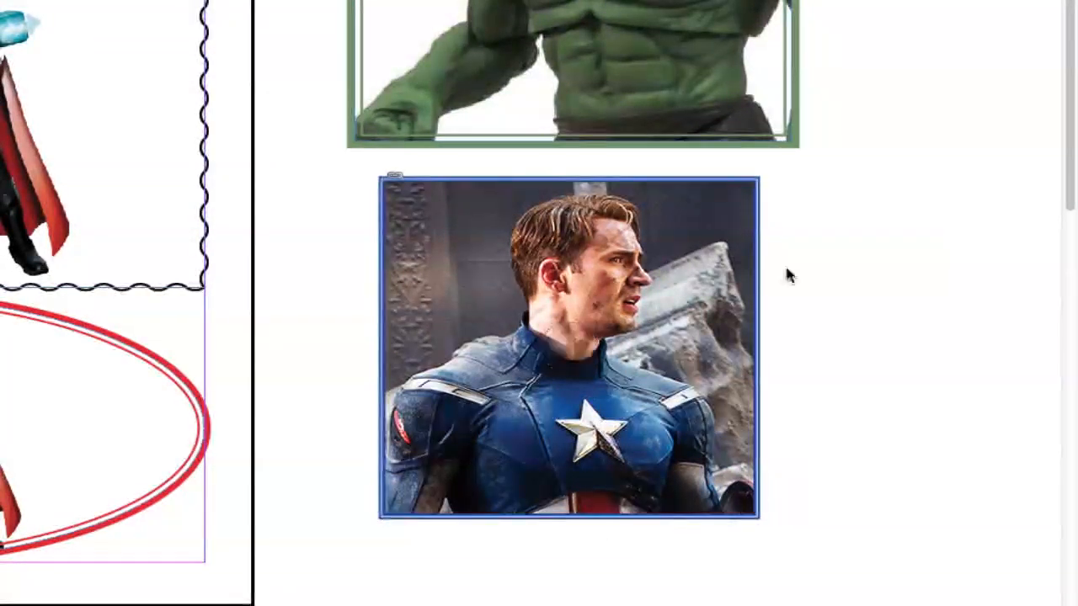
Step: Dismiss the page menu, select the Captain America frame, and open its context menu
right_click(484, 287)
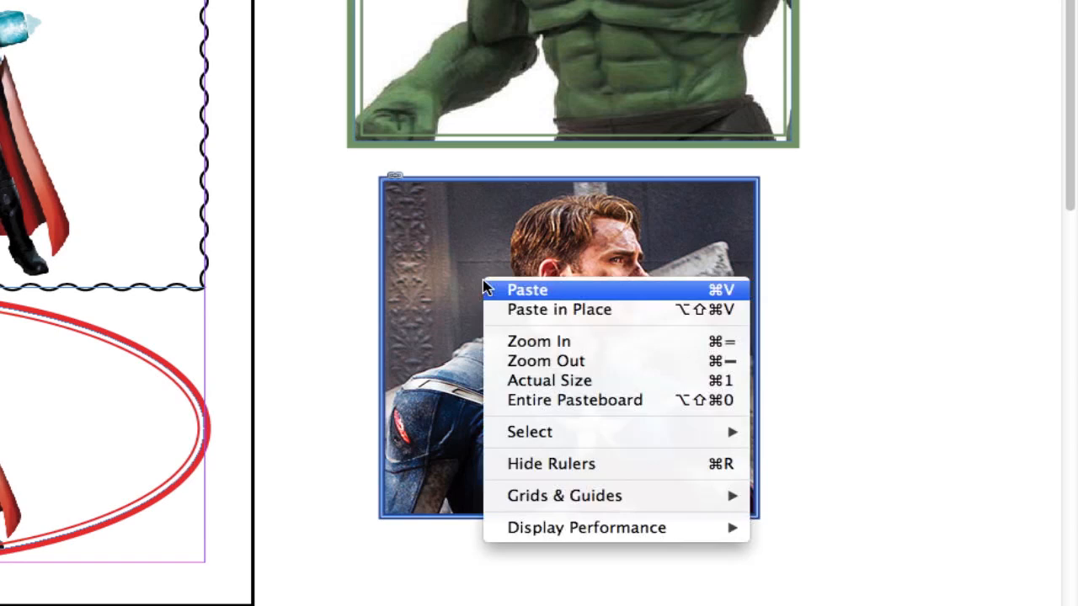
mouse_move(564, 495)
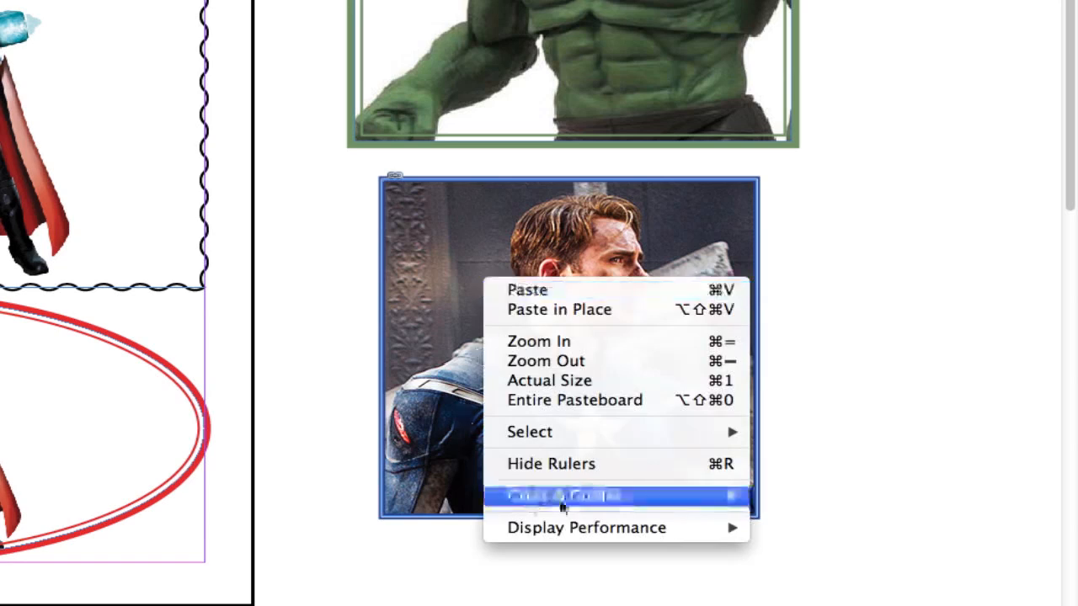
click(563, 496)
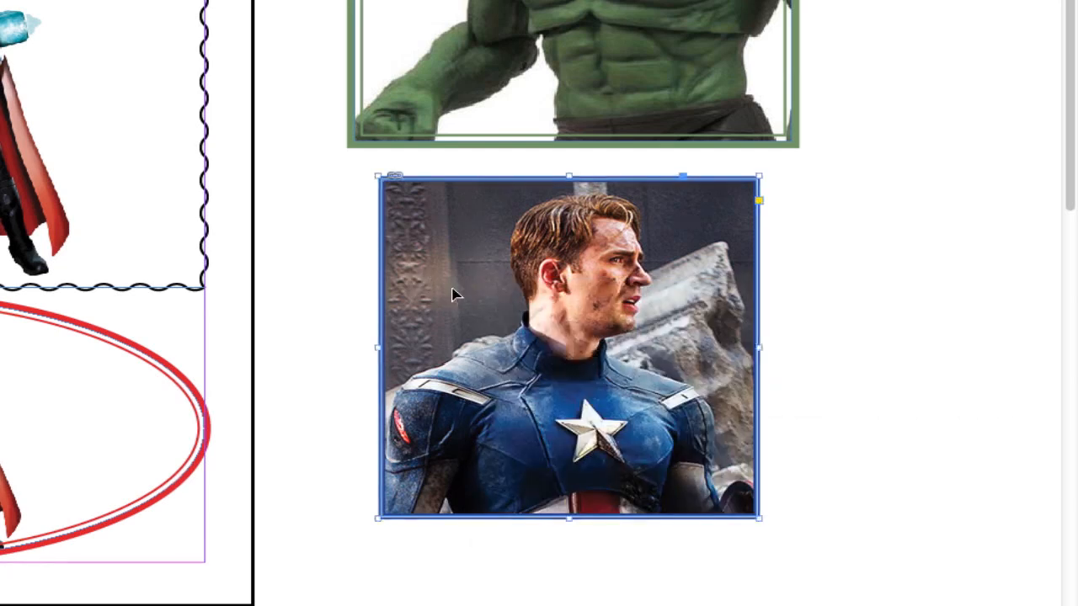
right_click(455, 294)
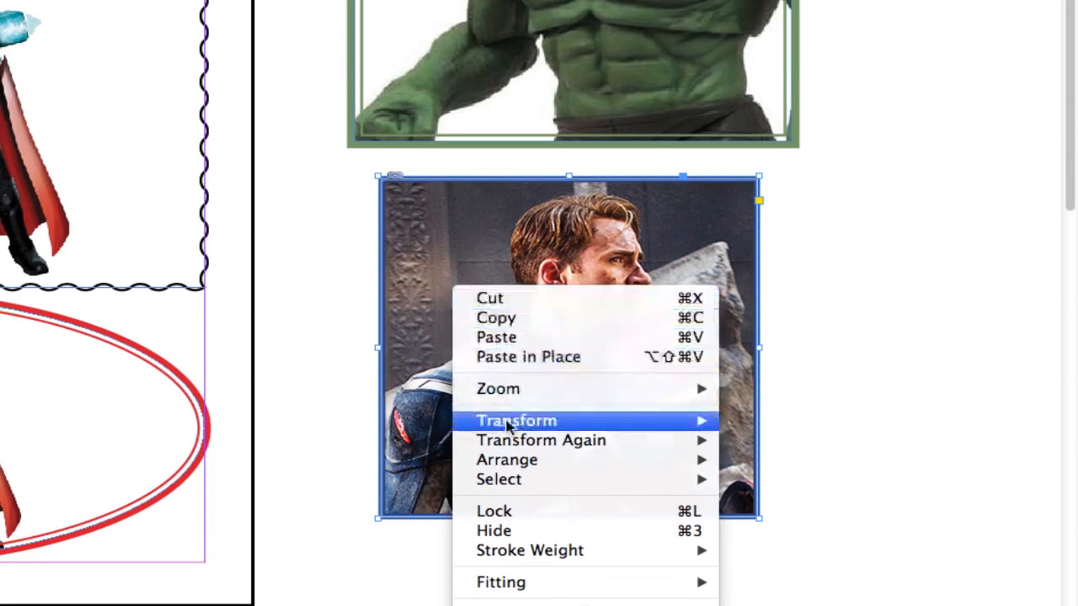